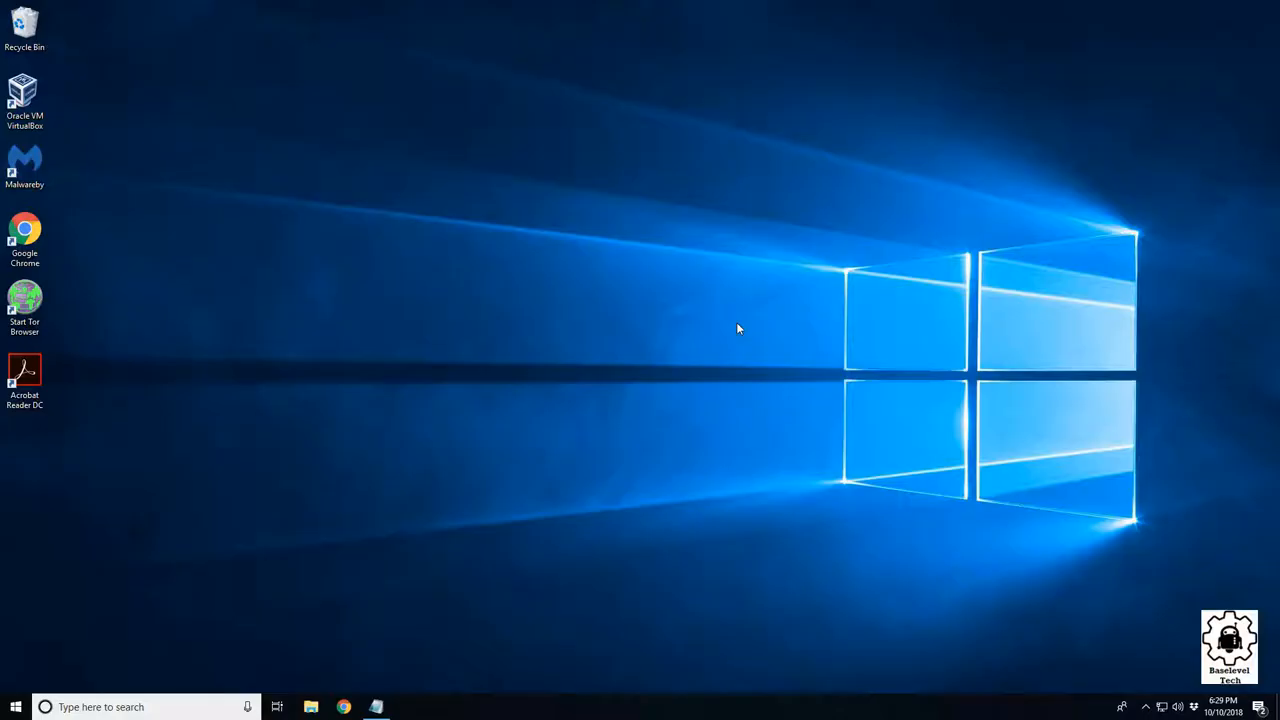
pyautogui.moveTo(652, 188)
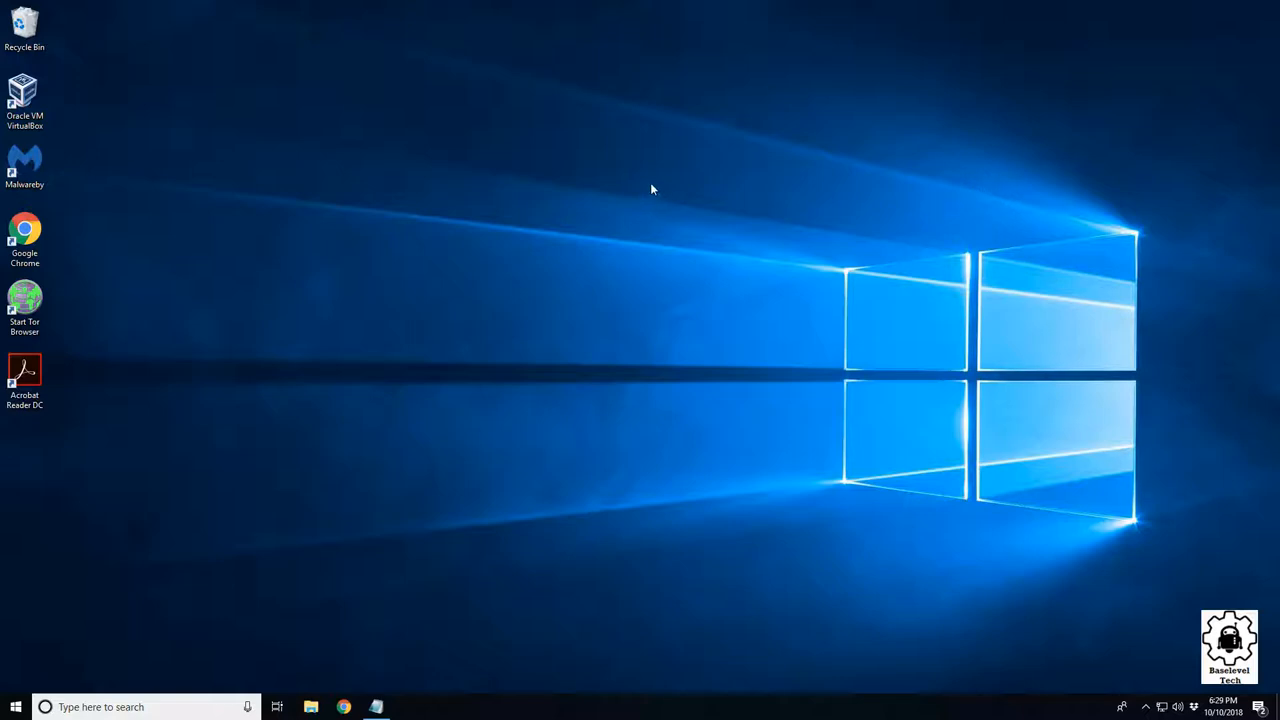
pyautogui.moveTo(168, 120)
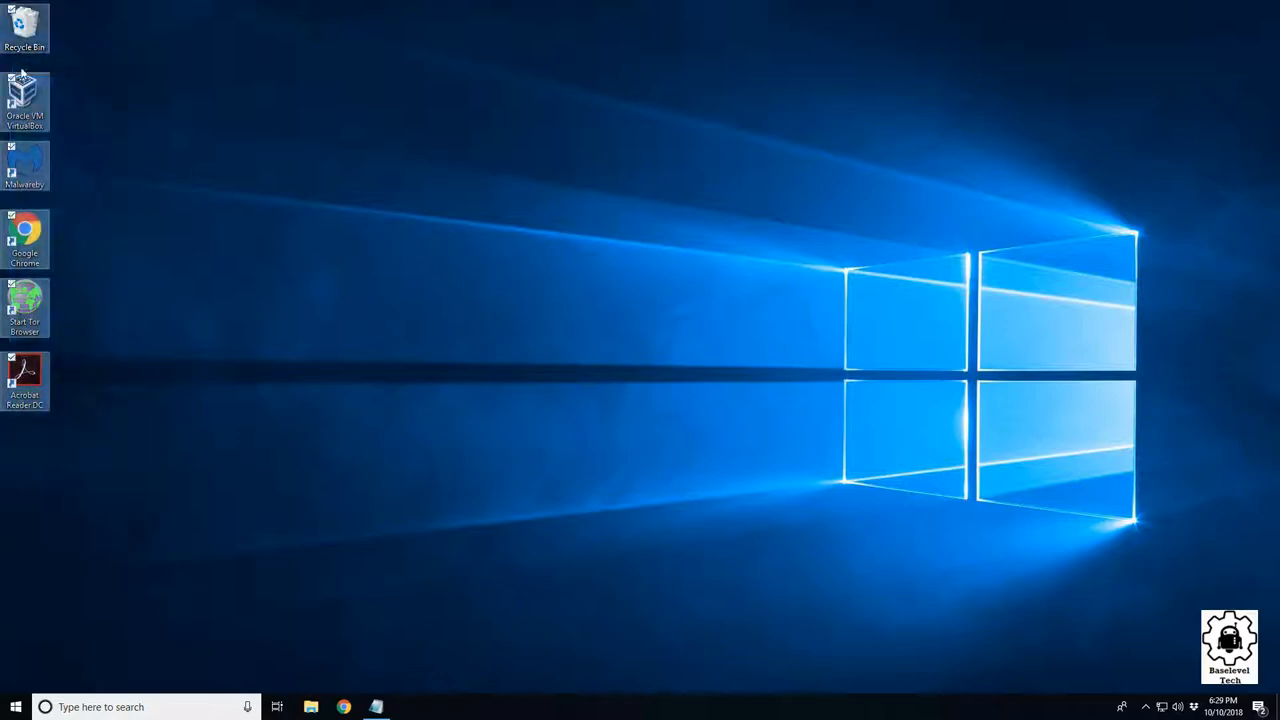
pyautogui.moveTo(110, 146)
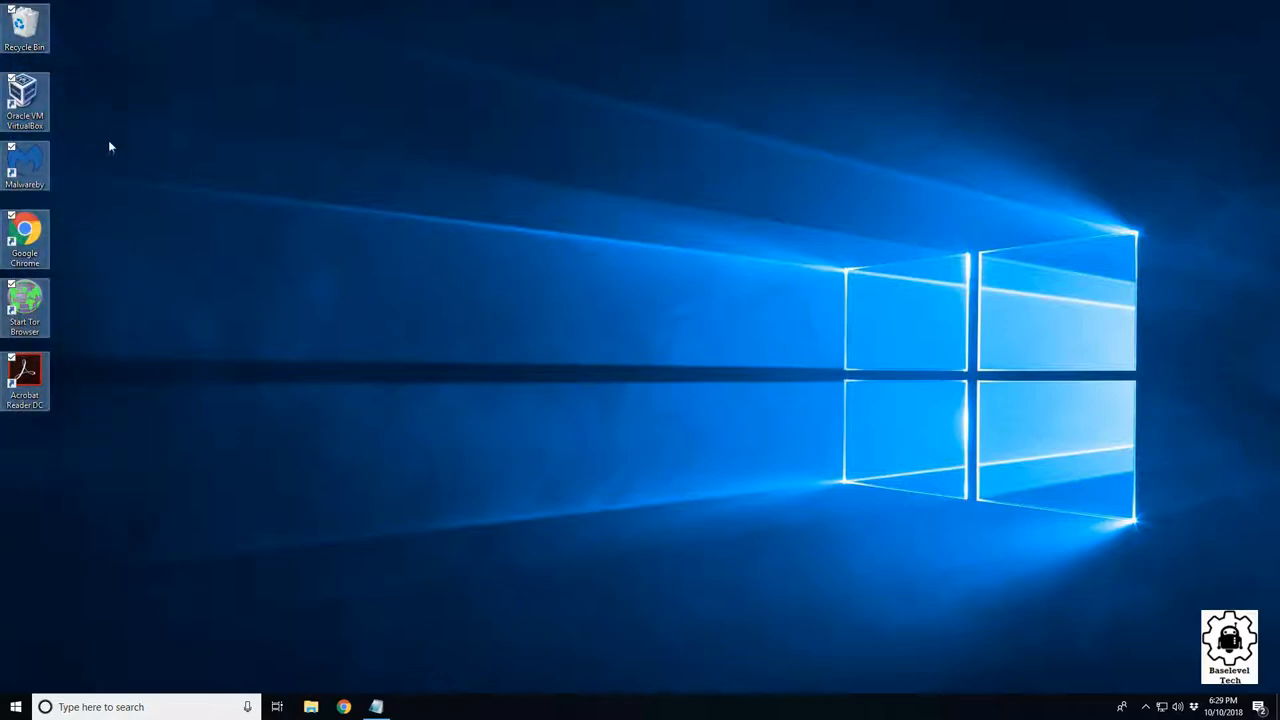
pyautogui.moveTo(22, 376)
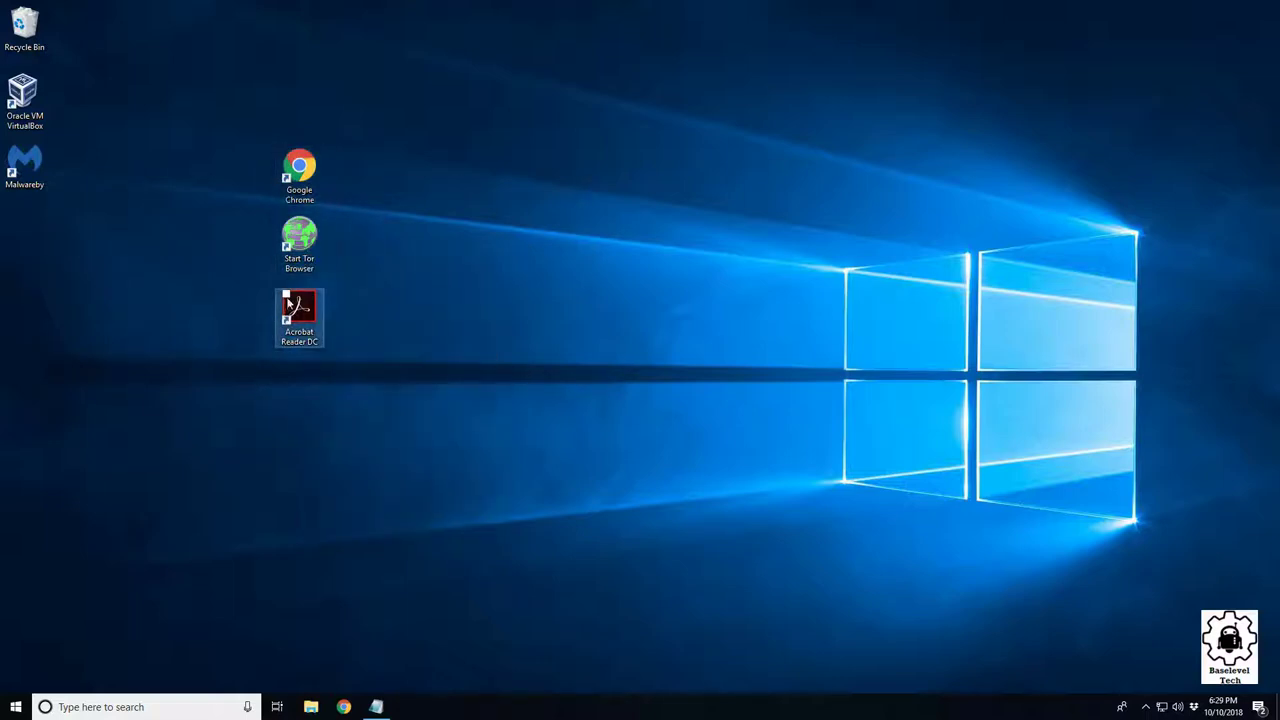
pyautogui.moveTo(300, 164)
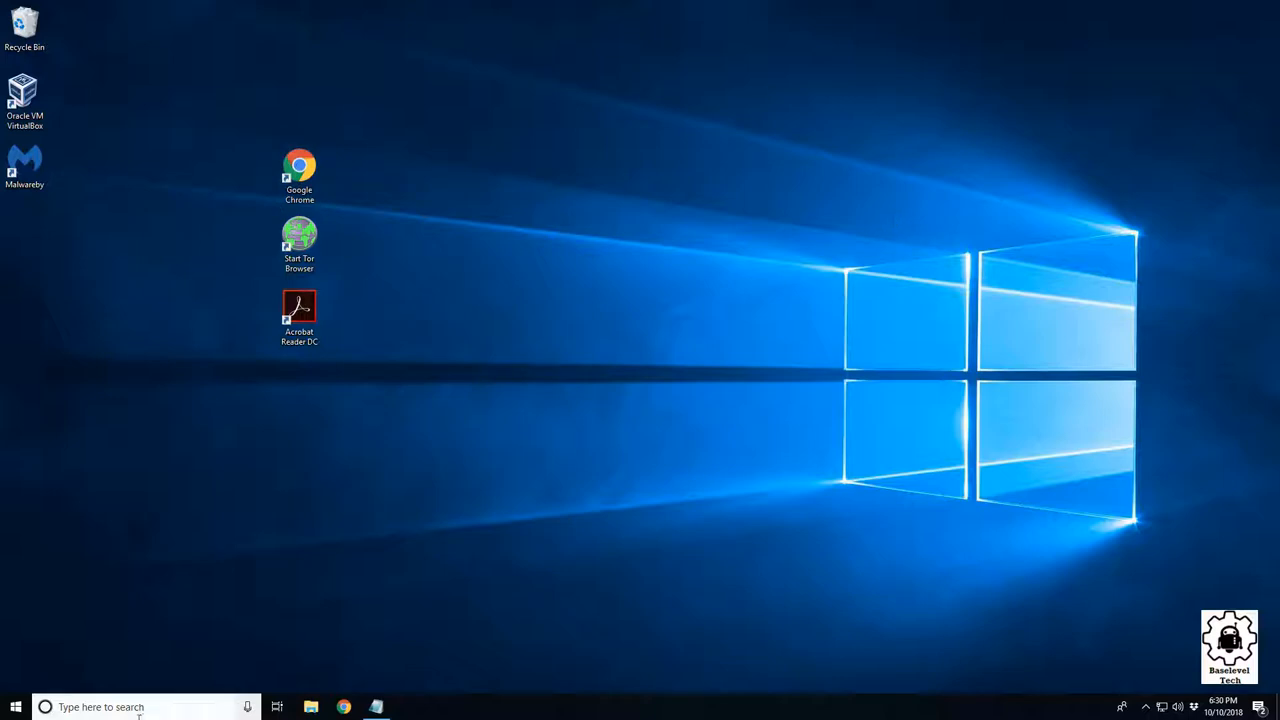
# Search 'co' in the taskbar to find Control Panel.
pyautogui.write('co')
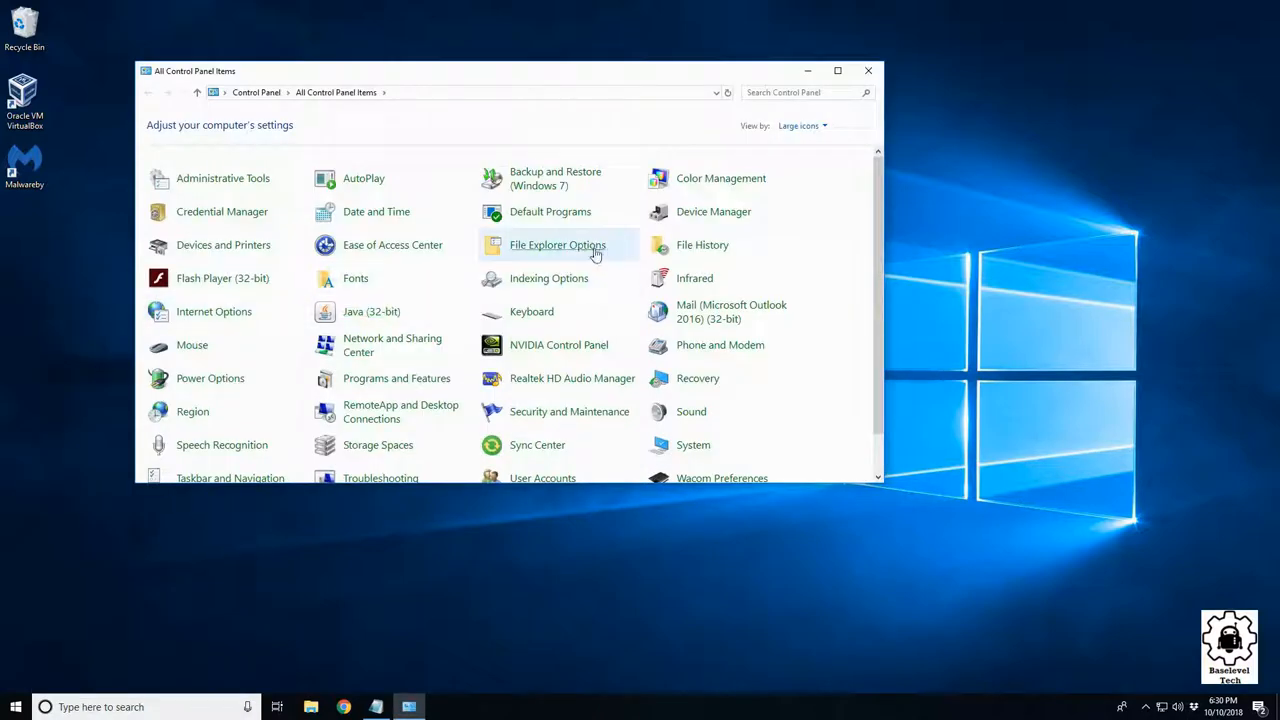
pyautogui.moveTo(556, 244)
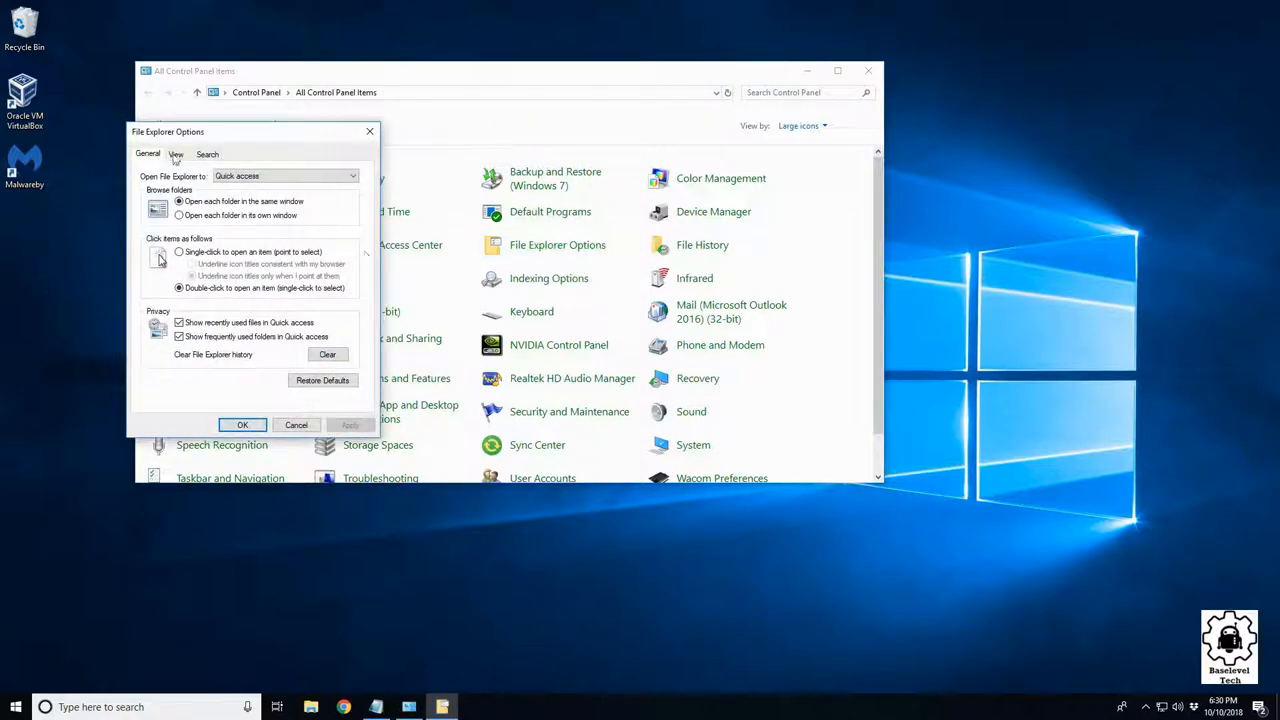
# Show the View tab of File Explorer Options and scroll its Advanced settings list.
pyautogui.click(176, 154)
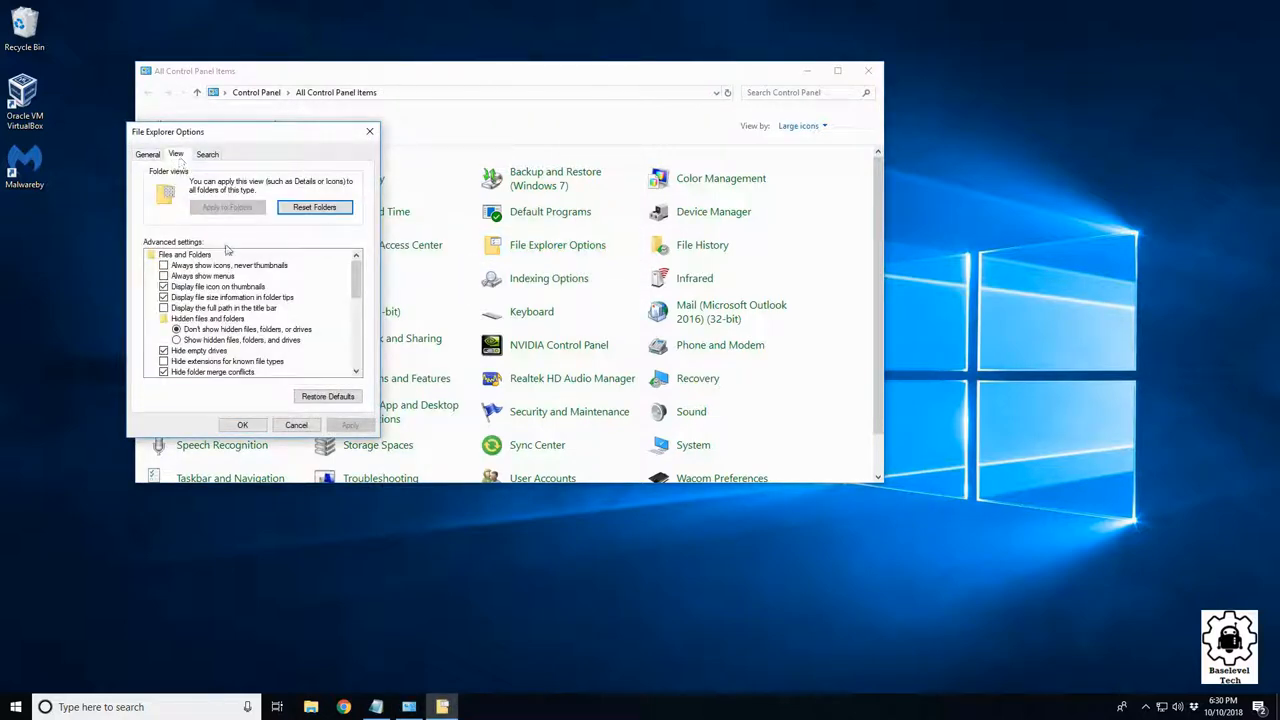
pyautogui.scroll(-3)
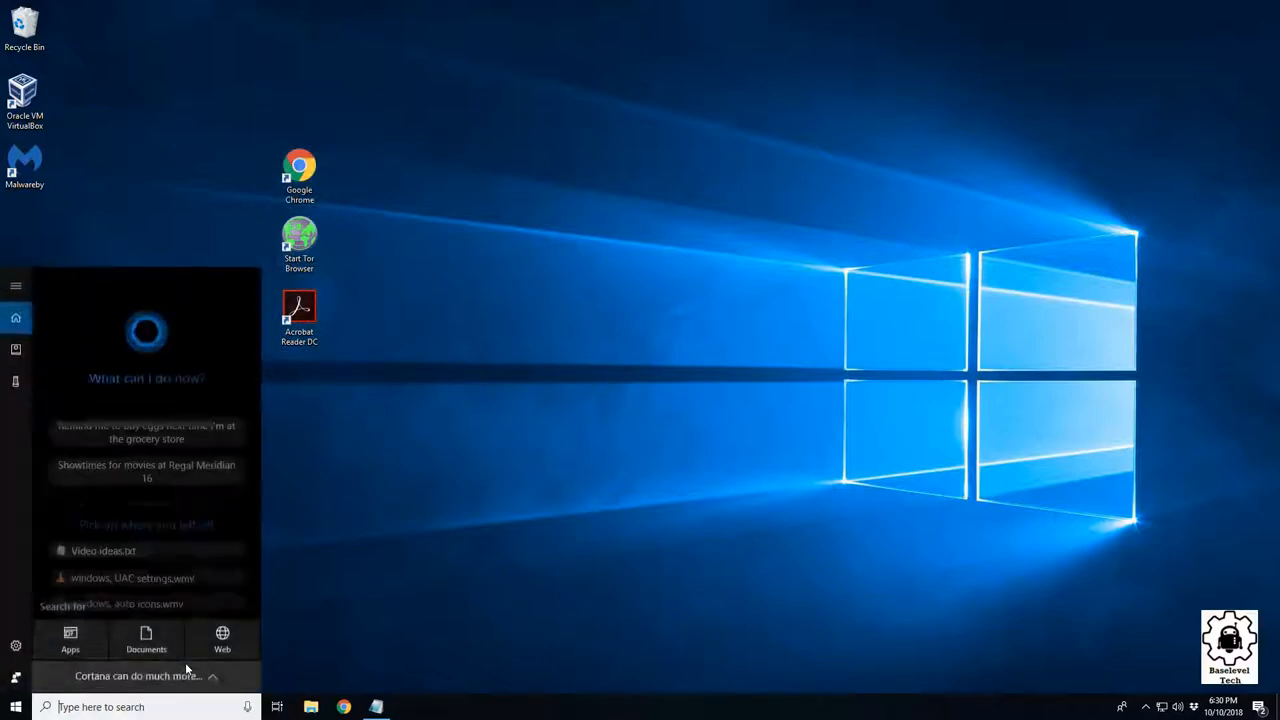
# Search 'control' in the taskbar to reopen Control Panel.
pyautogui.write('control')
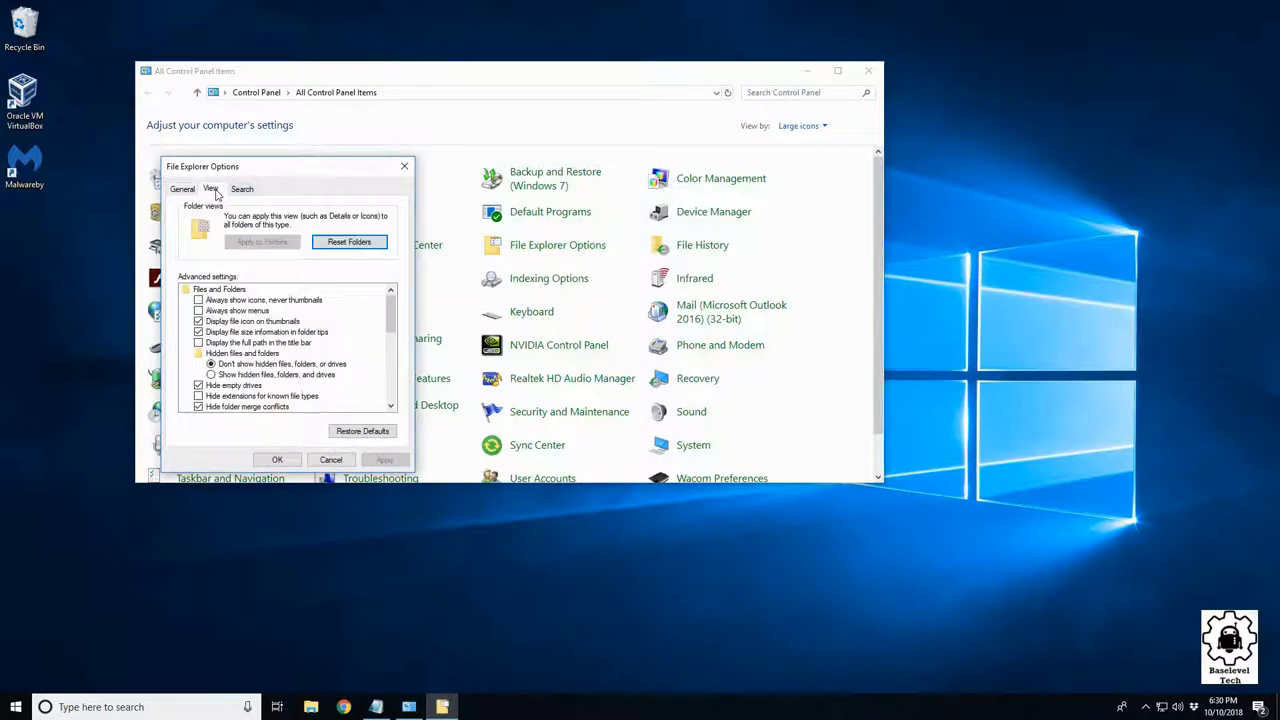
# Scroll the Advanced settings list down toward 'Use check boxes to select items'.
pyautogui.scroll(-3)
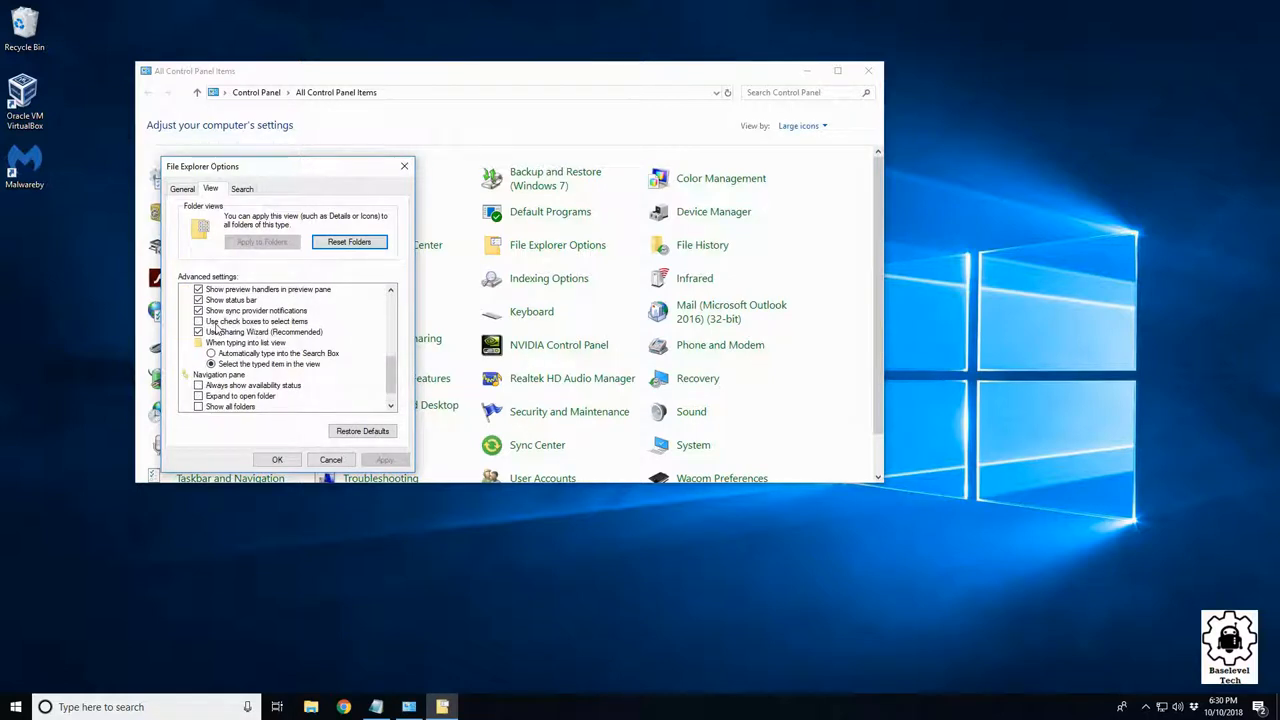
pyautogui.moveTo(800, 180)
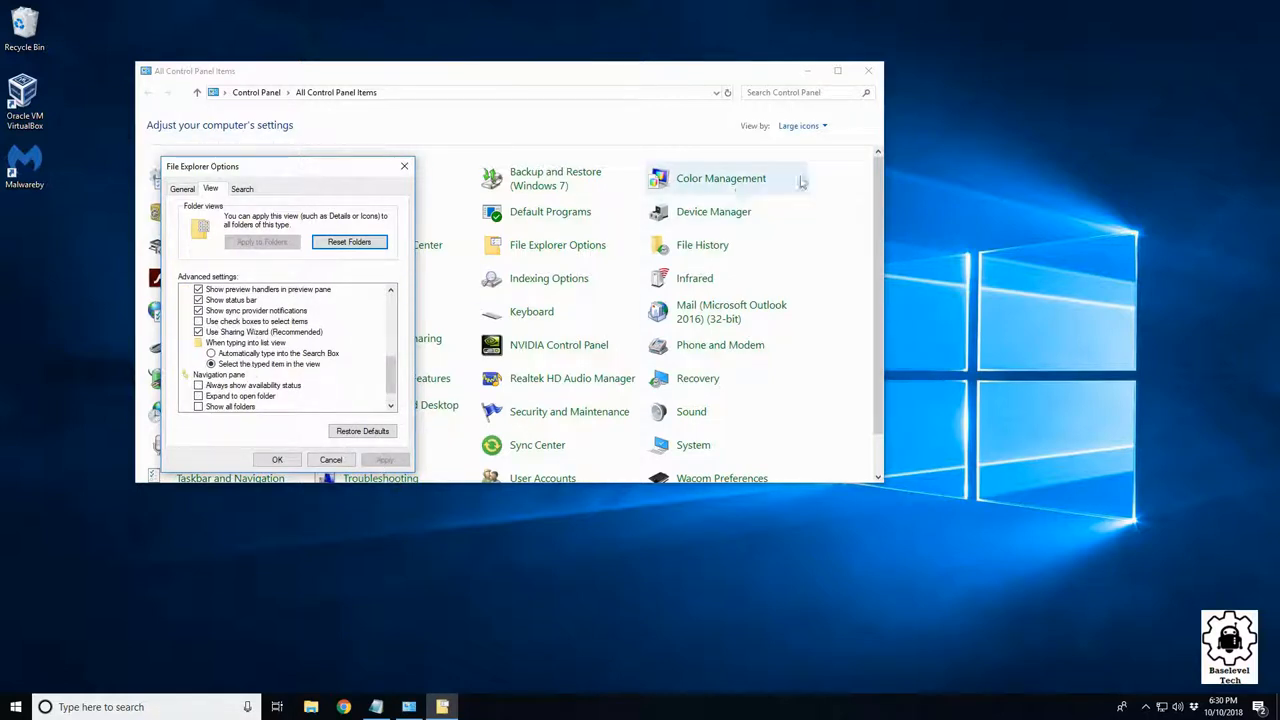